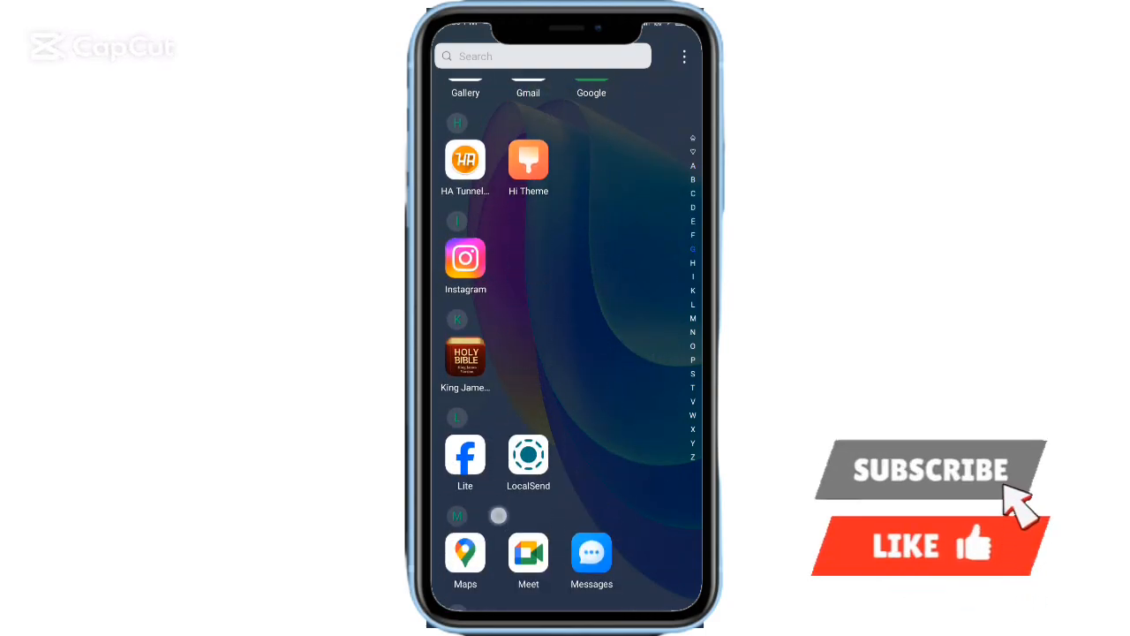
Return from Play Store settings and scroll the Explore games and Explore apps categories
scroll("down", 3)
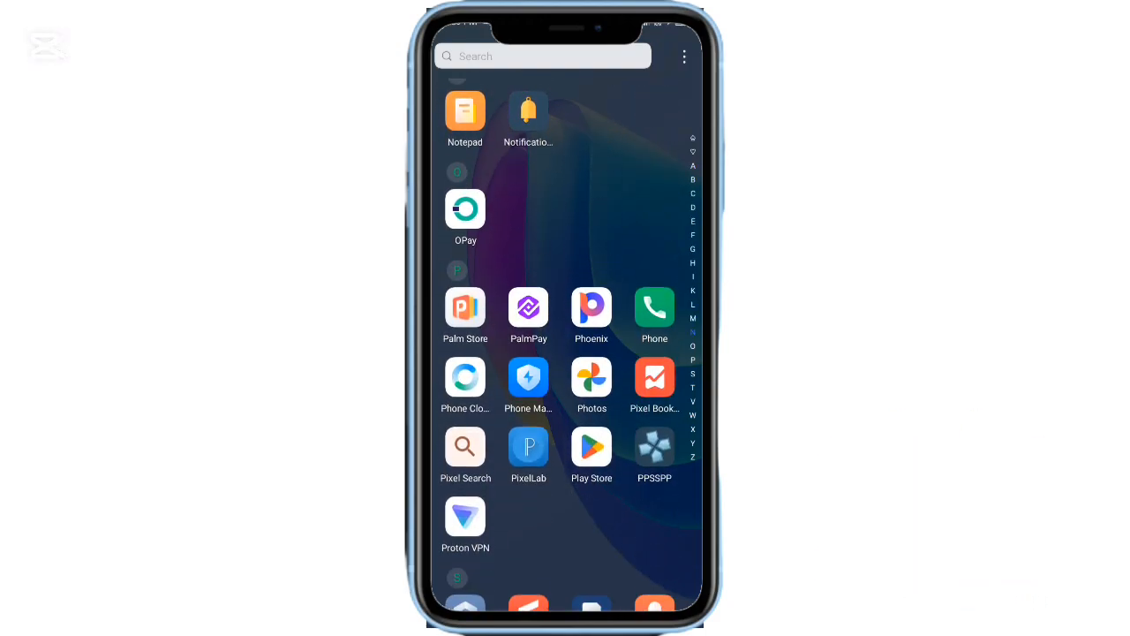
scroll("down", 3)
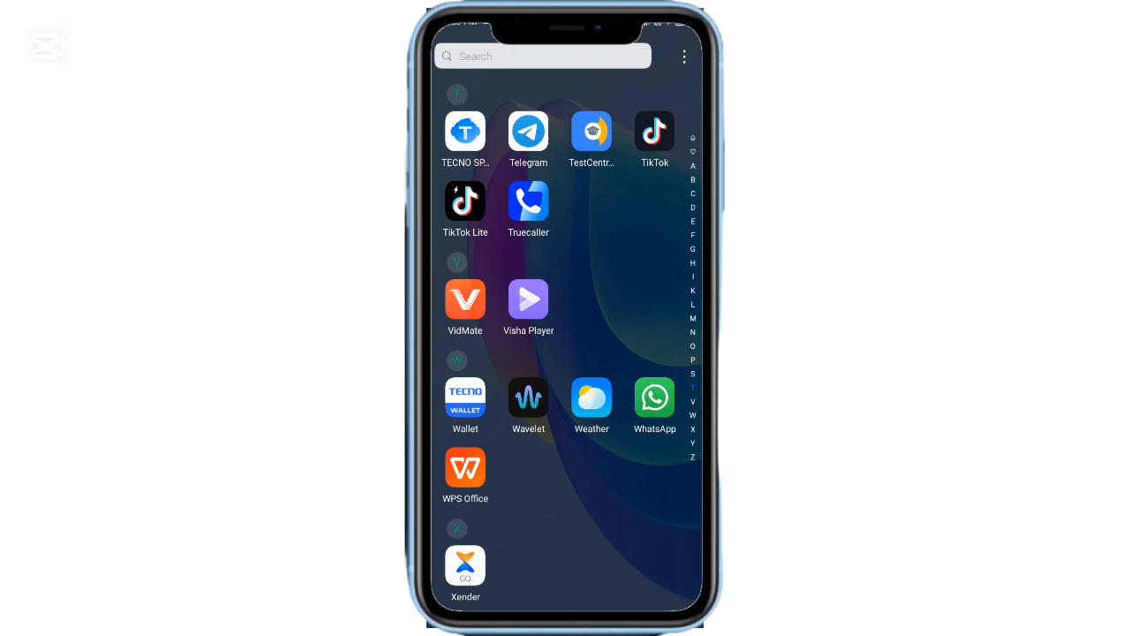
scroll("down", 3)
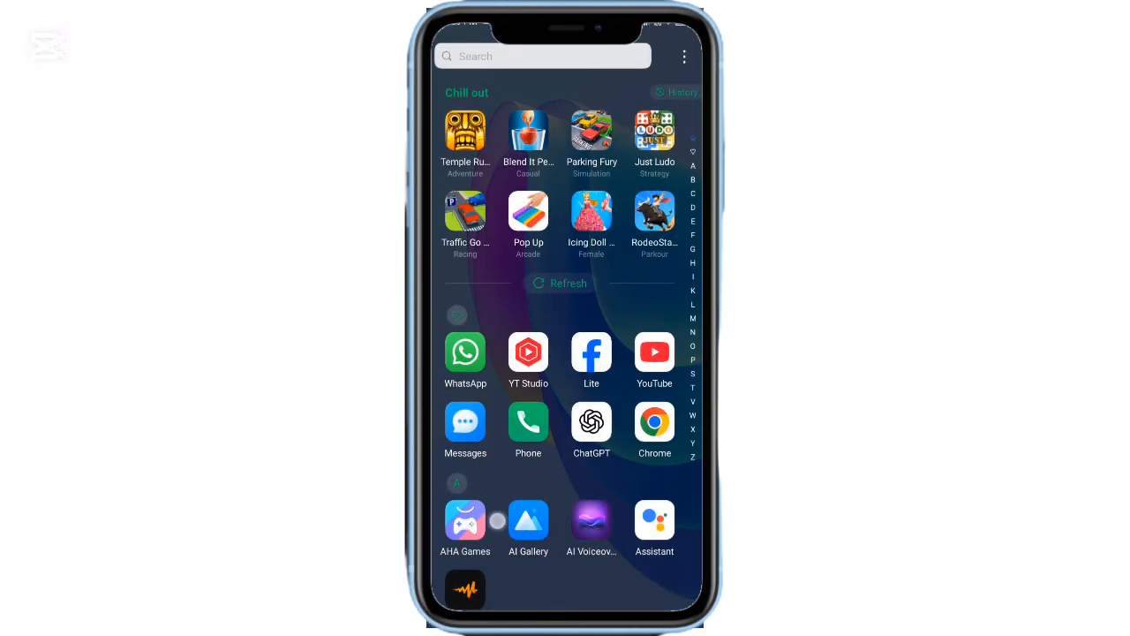
scroll("down", 3)
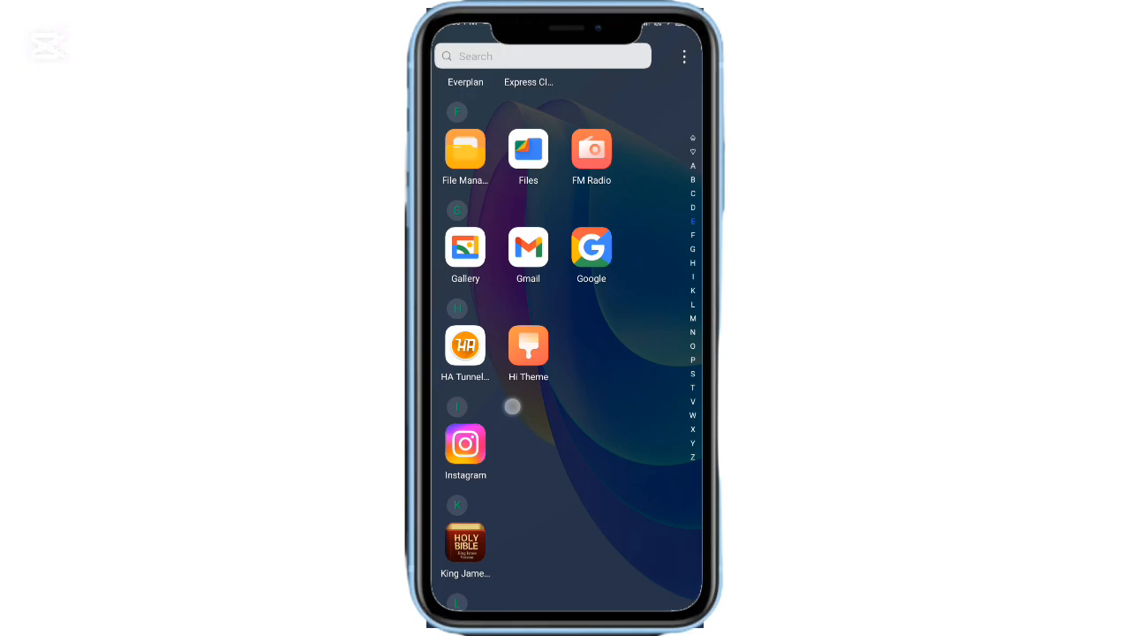
scroll("down", 3)
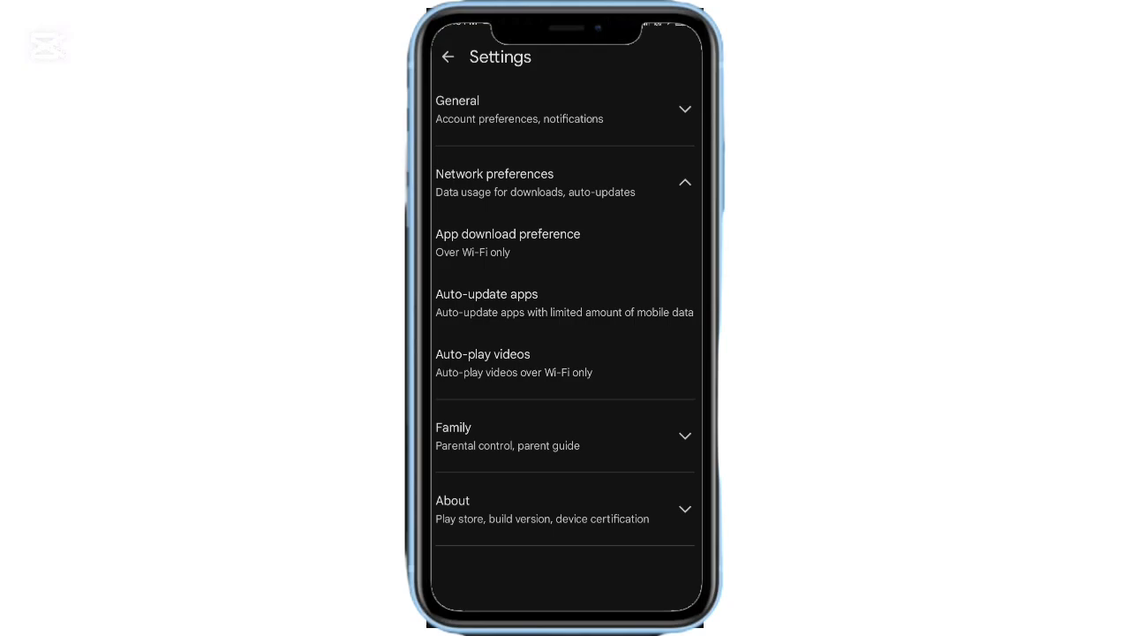
left_click(507, 242)
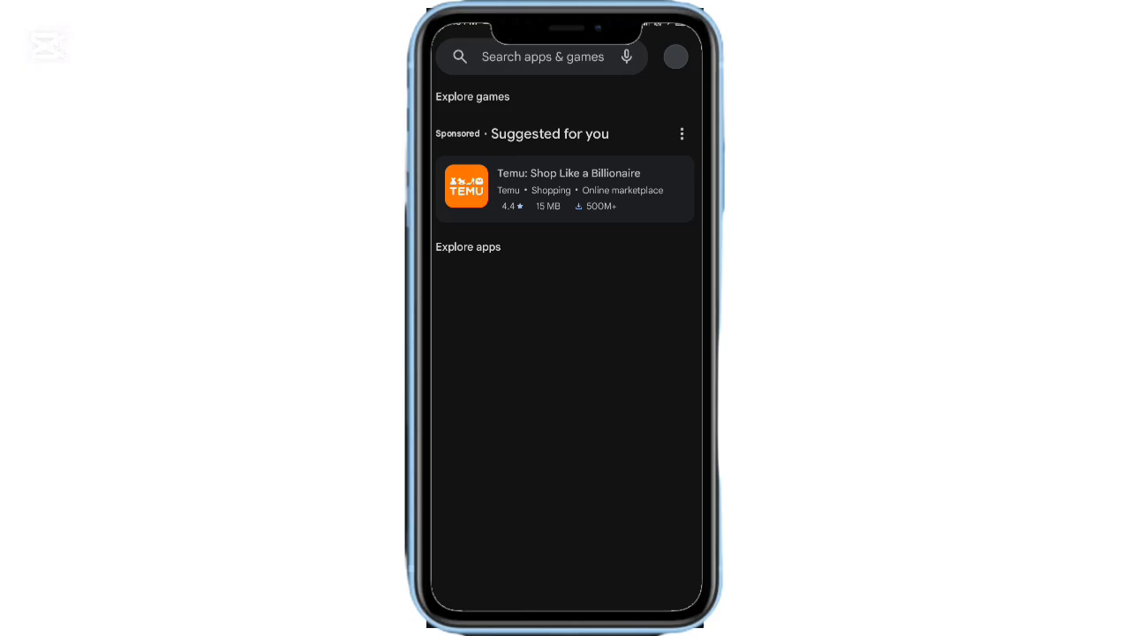
scroll("down", 3)
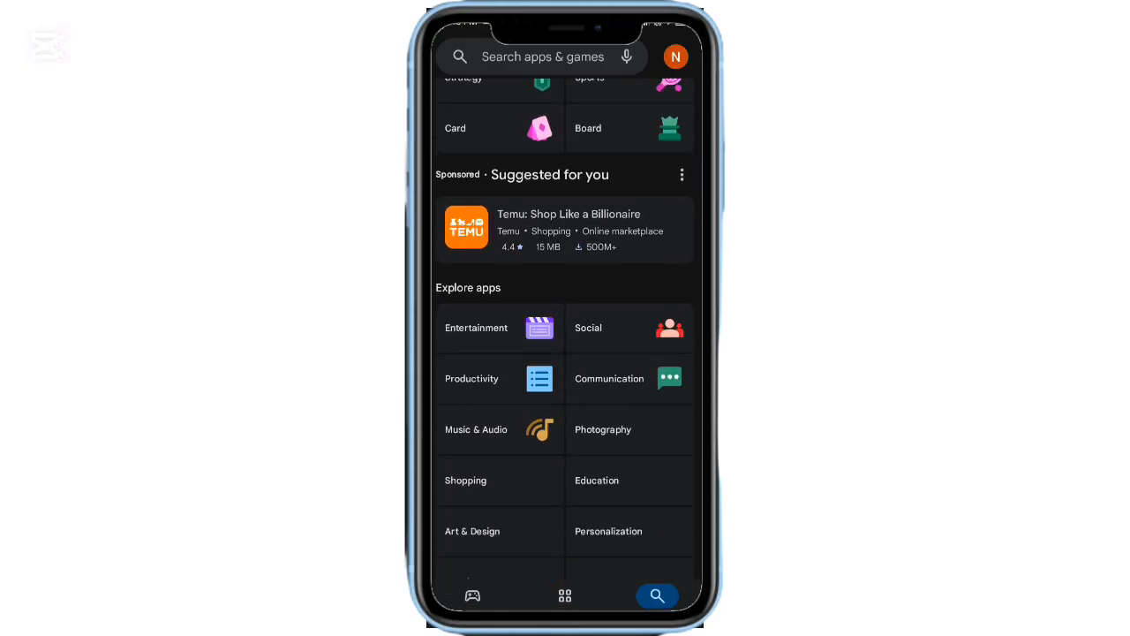
scroll("down", 3)
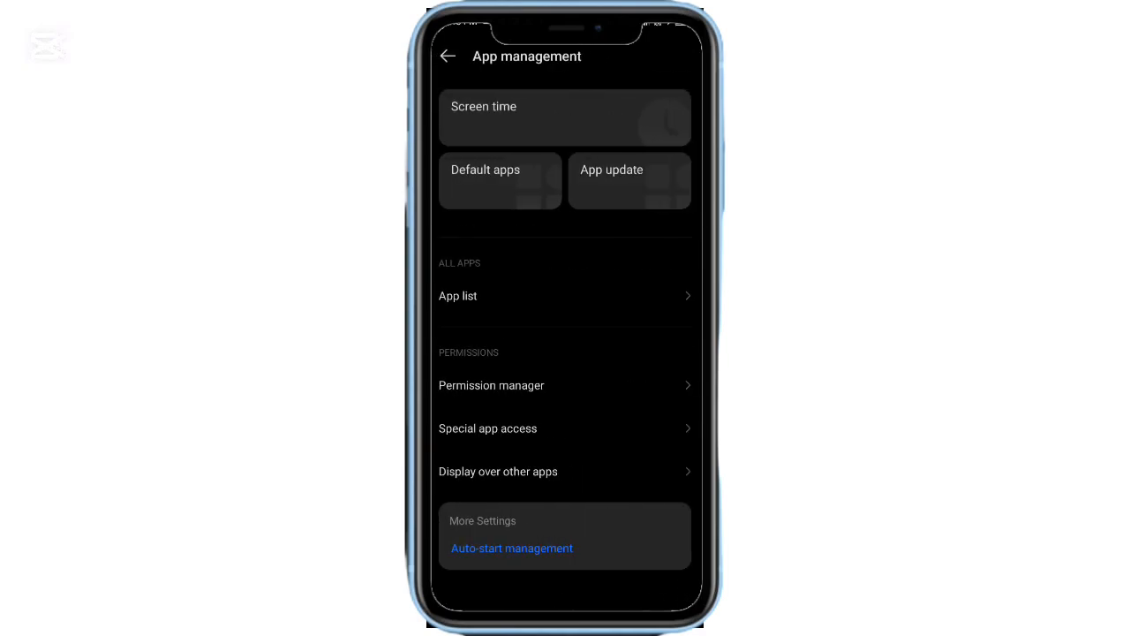
Open the full app list and search for 'play' to find Google Play Store
left_click(457, 296)
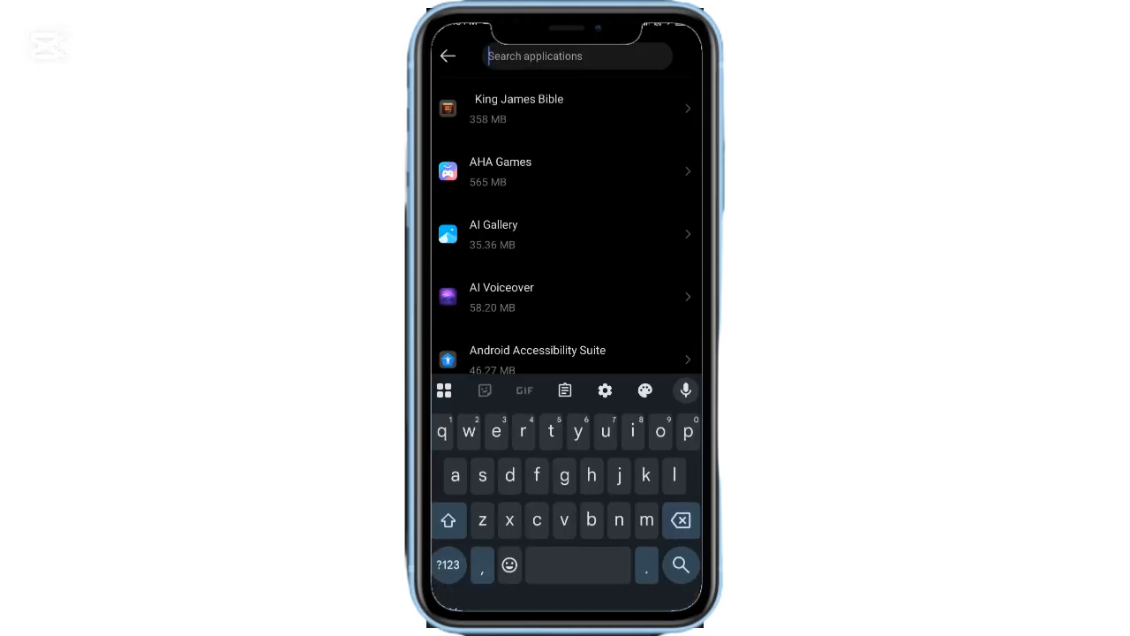
type("play")
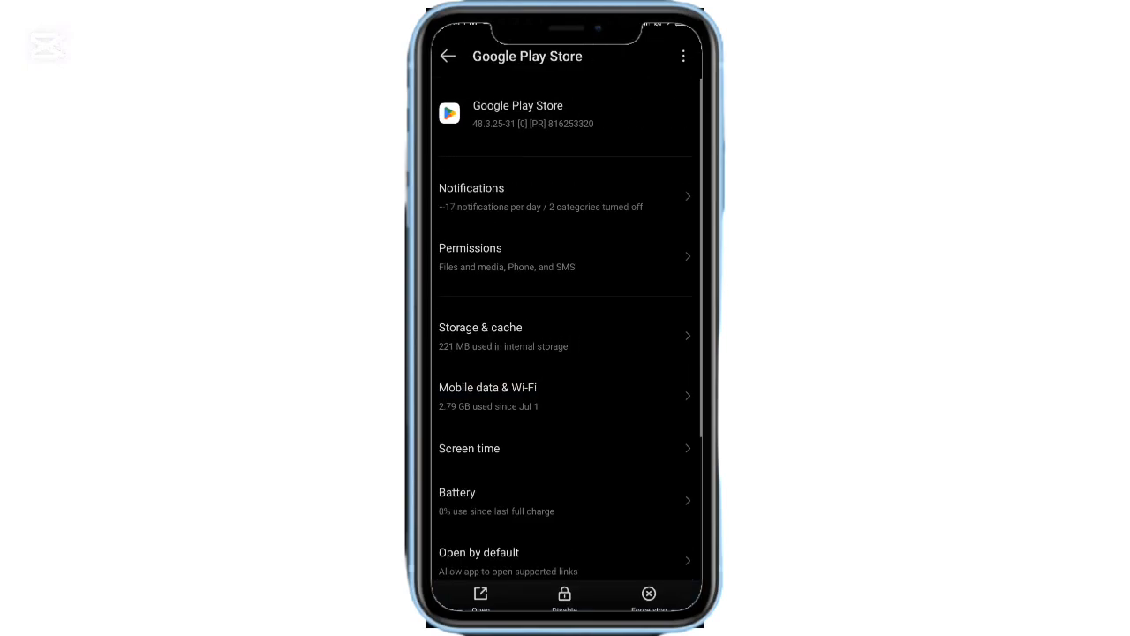
Clear Google Play Store's cache and confirm wiping its stored data
left_click(481, 336)
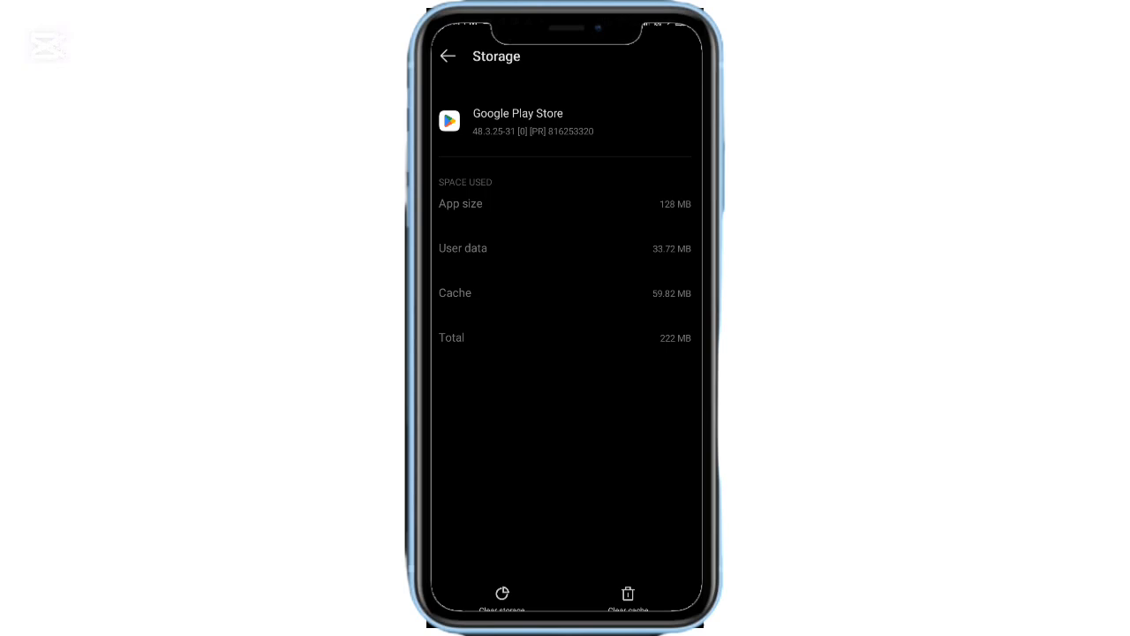
left_click(627, 599)
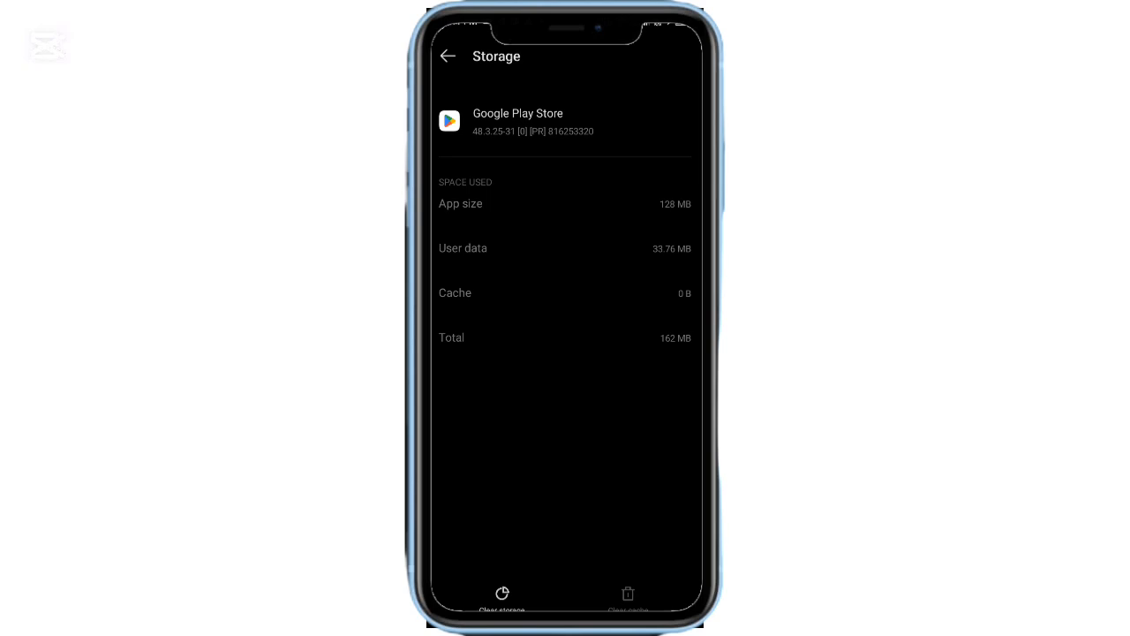
left_click(501, 592)
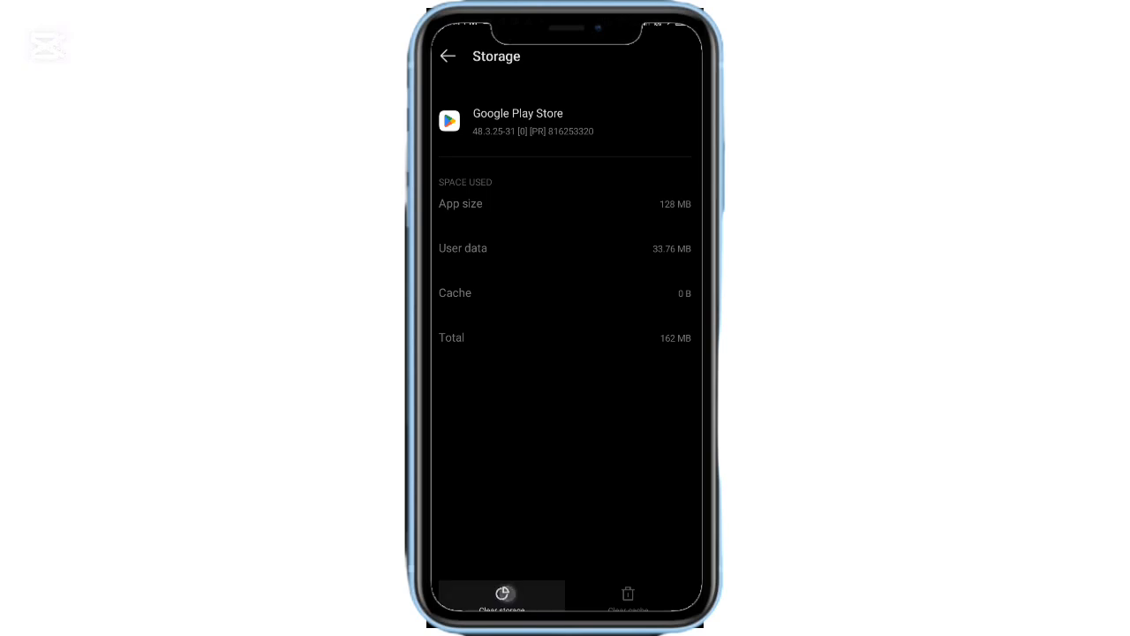
left_click(501, 598)
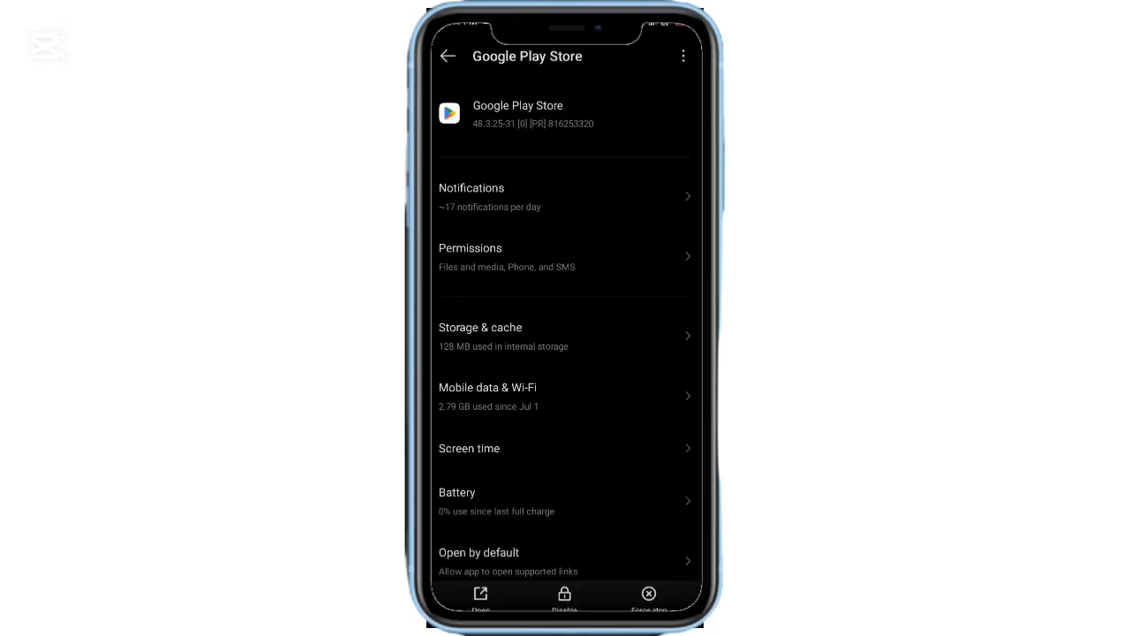
Scroll the alphabetical app drawer down through the E–I apps
scroll("down", 3)
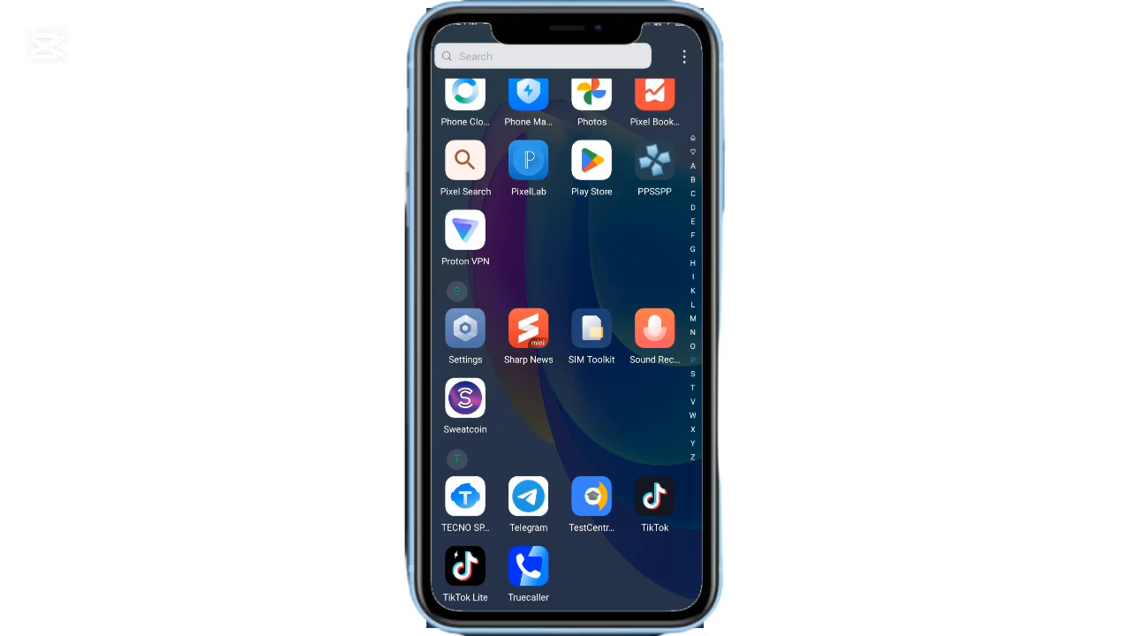
scroll("down", 3)
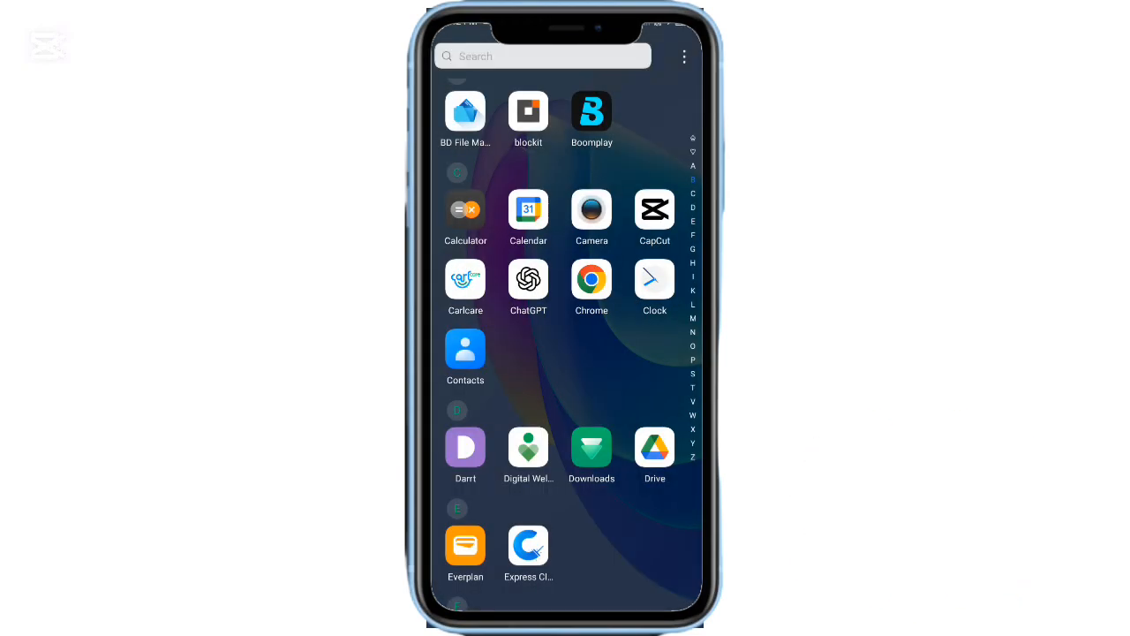
scroll("down", 3)
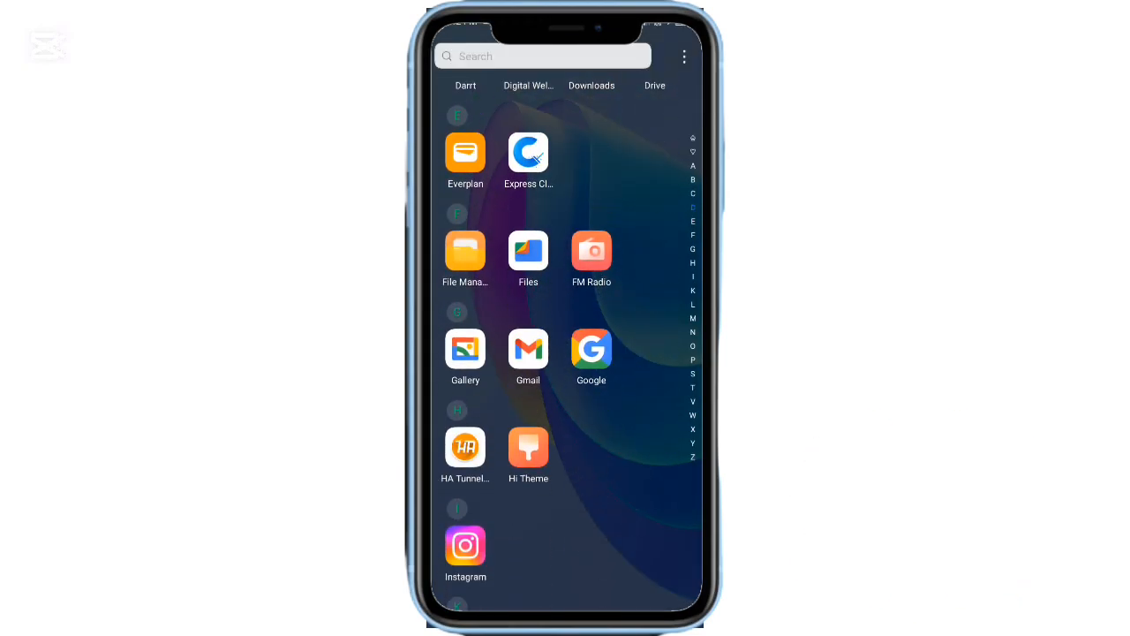